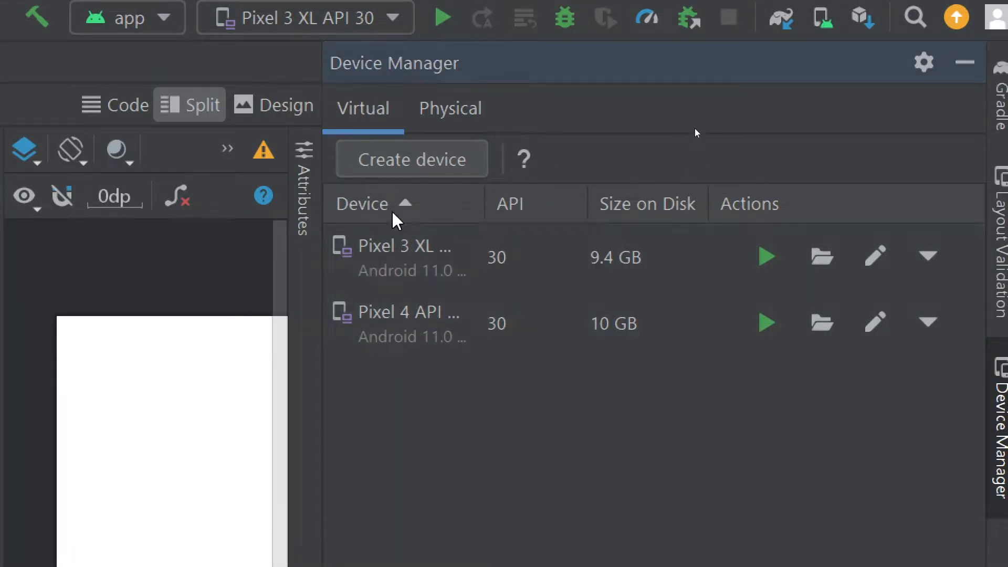
# - Begin a new virtual device and choose the Nexus 5 phone as its hardware profile
pyautogui.click(410, 160)
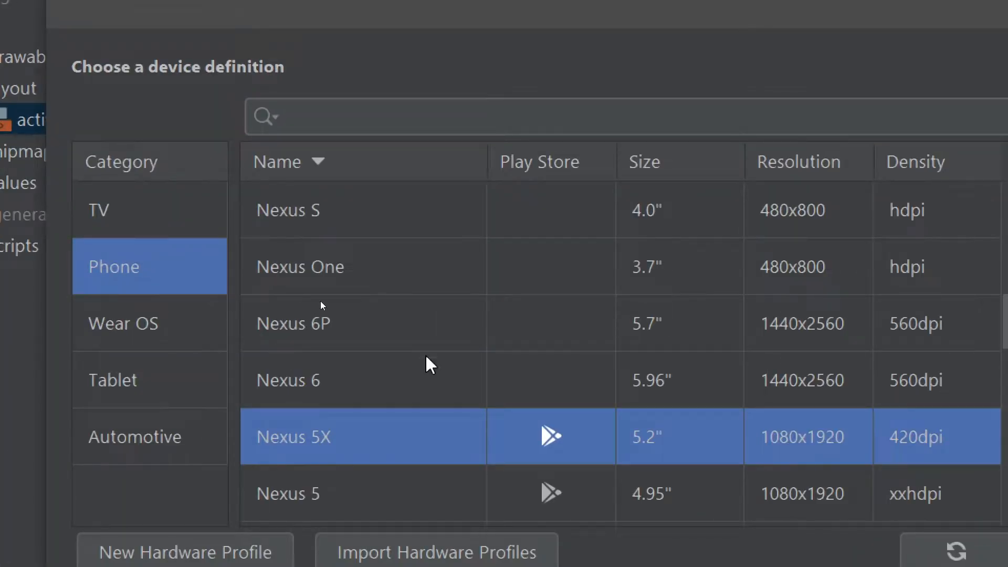
pyautogui.moveTo(469, 357)
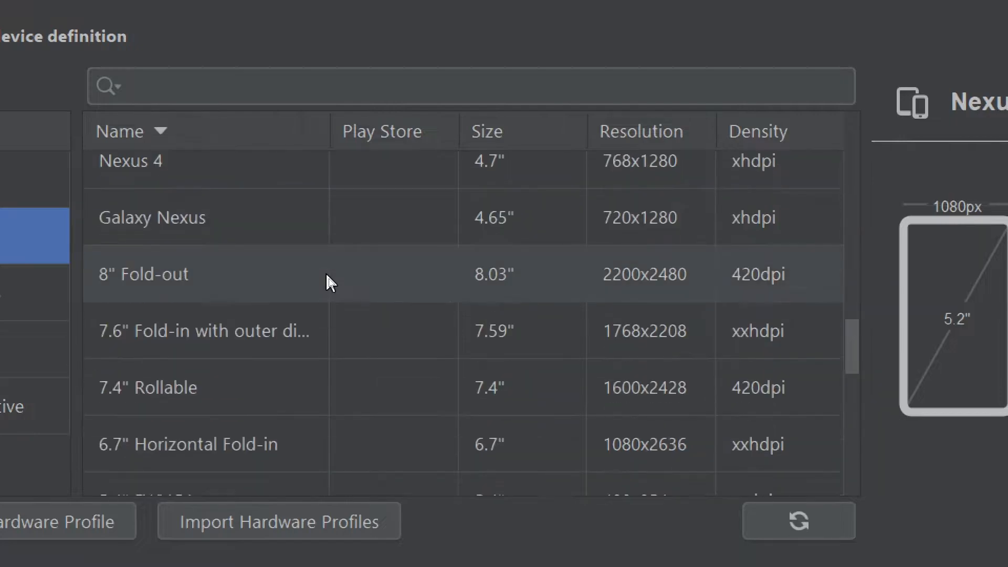
pyautogui.scroll(-3)
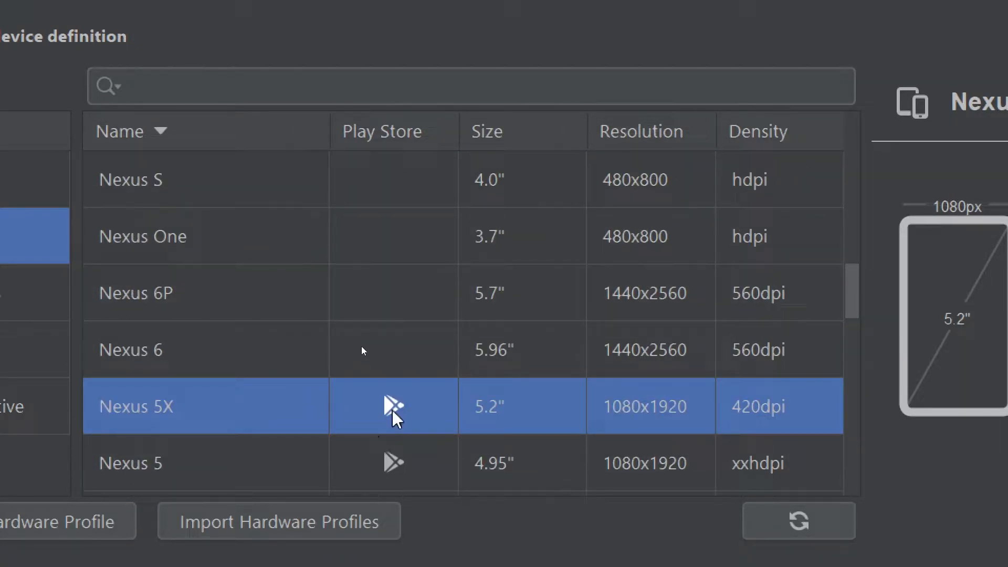
pyautogui.scroll(-3)
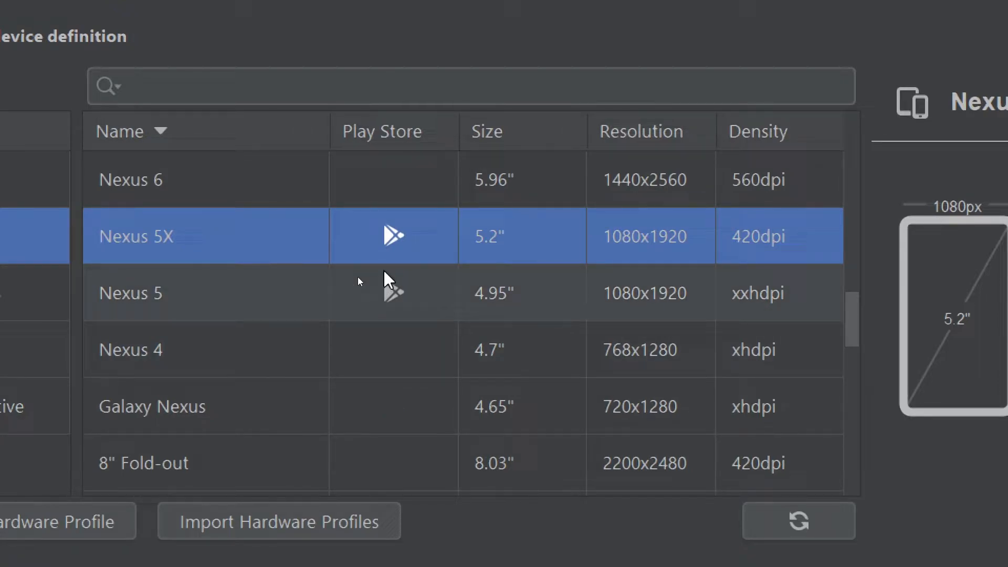
pyautogui.moveTo(353, 280)
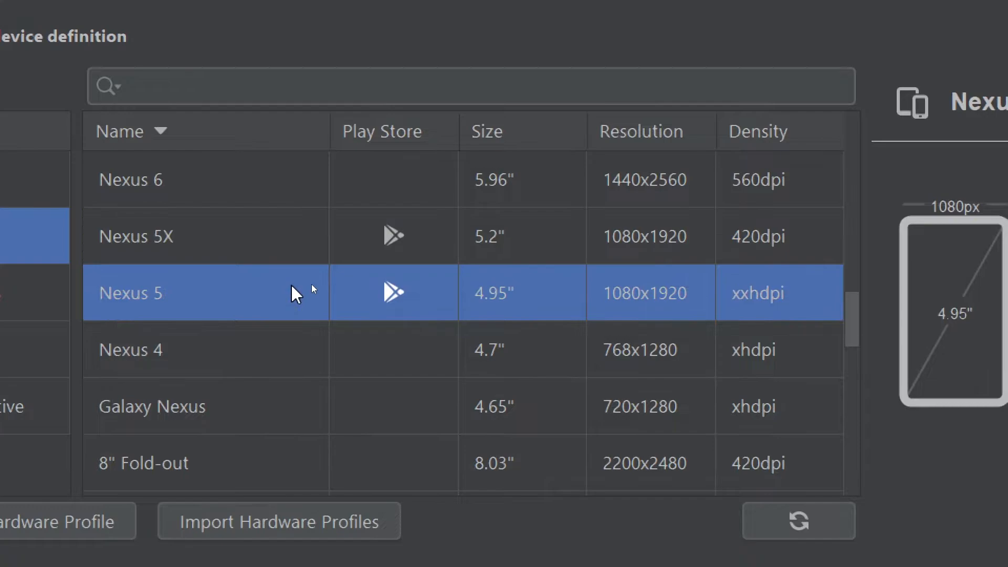
pyautogui.click(787, 495)
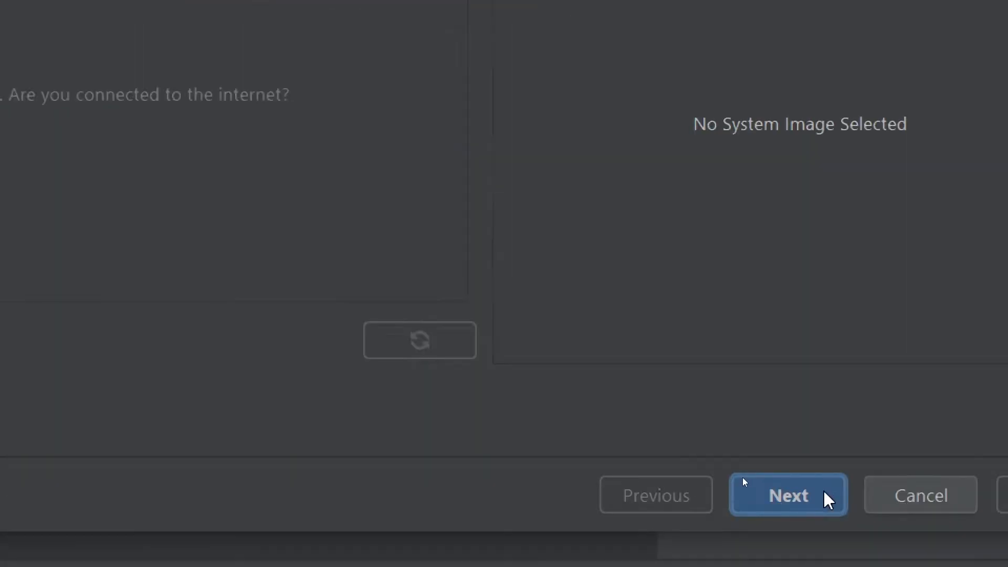
# - Start downloading the Android 12.0 S (API 31) system image from the Recommended list
pyautogui.click(788, 495)
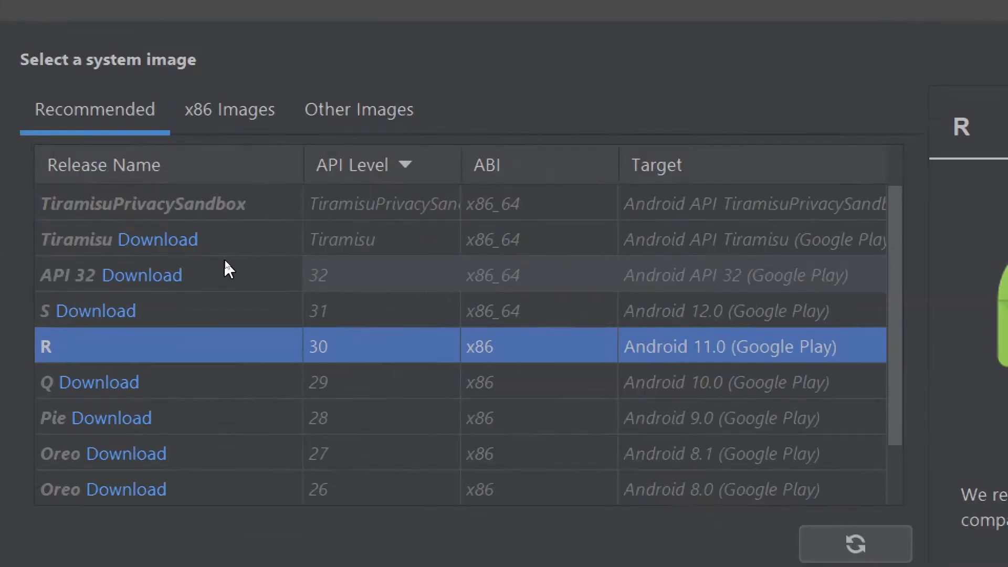
pyautogui.moveTo(344, 346)
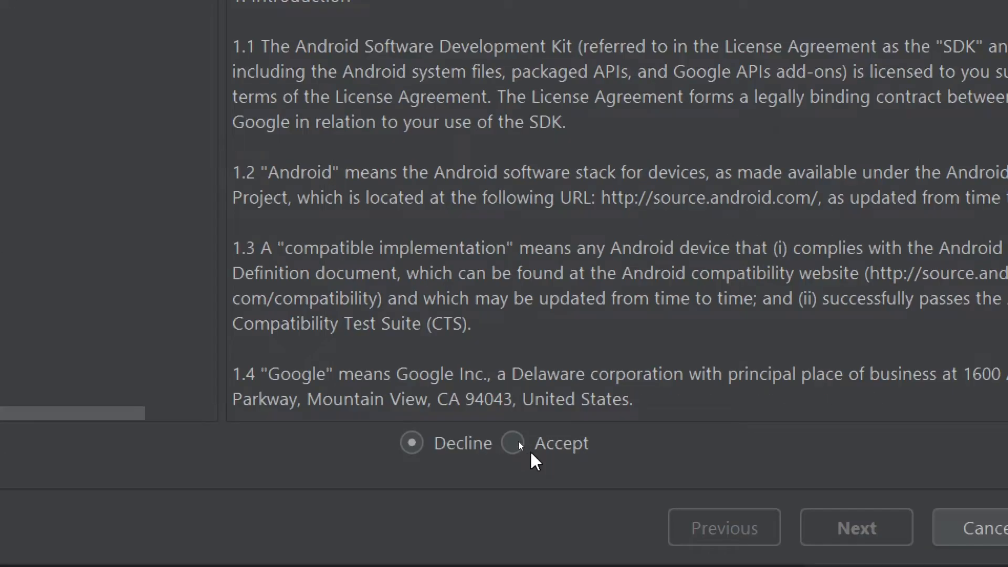
# - Accept the SDK license and install the Google Play Intel x86 Atom_64 API 31 image
pyautogui.click(512, 442)
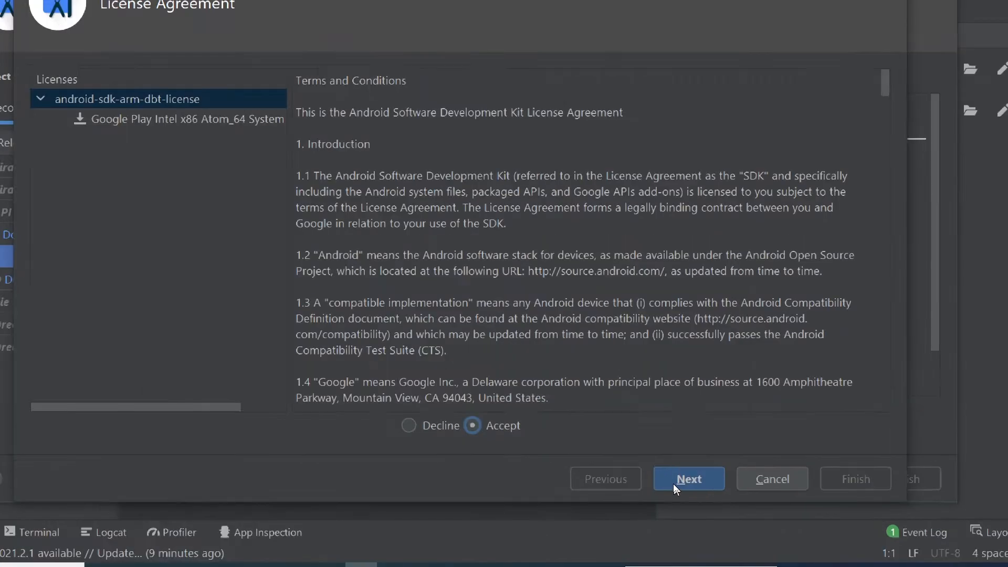
pyautogui.click(688, 479)
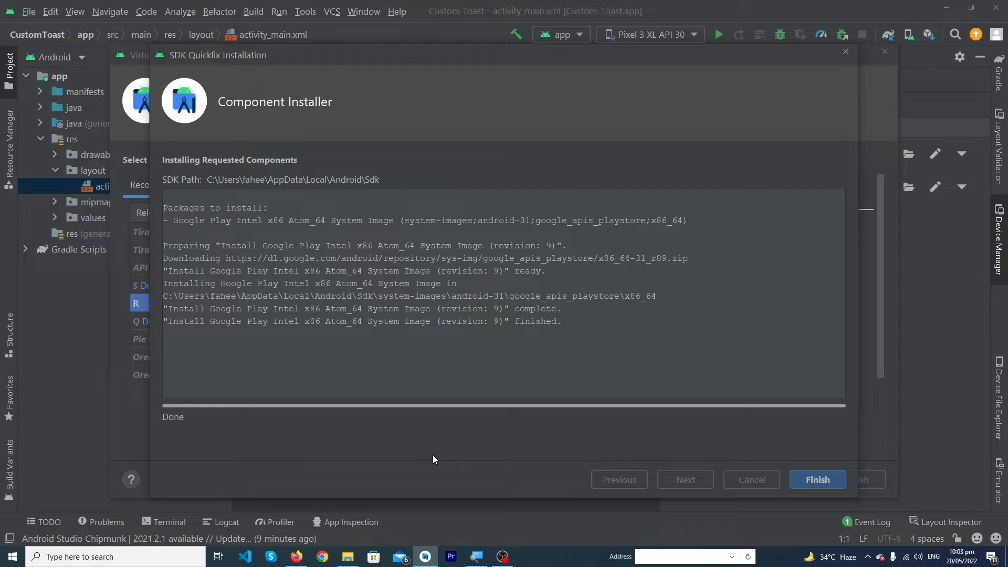
pyautogui.moveTo(443, 472)
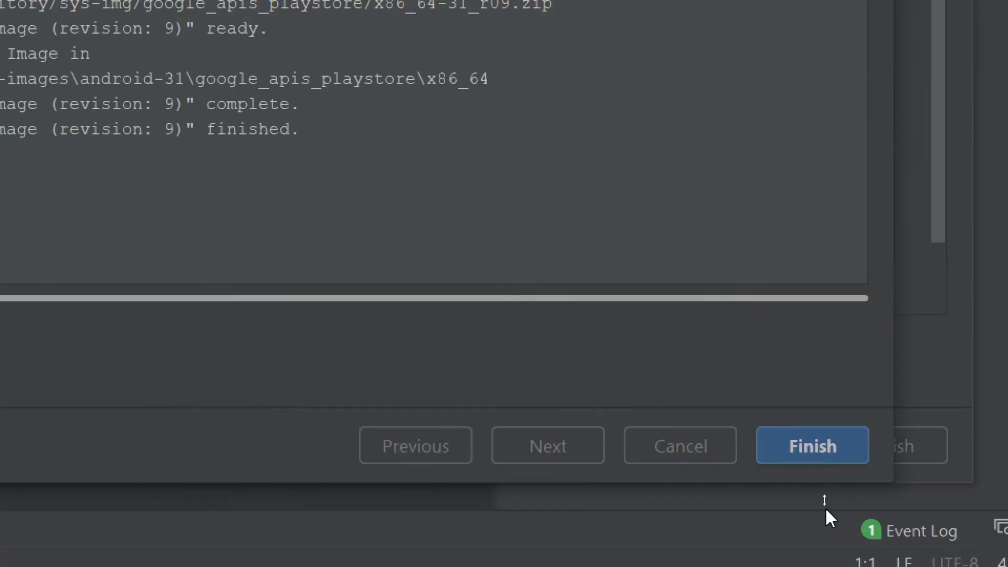
# - Keep the Android 11.0 R image and finish creating the Nexus 5 API 30 device
pyautogui.click(812, 445)
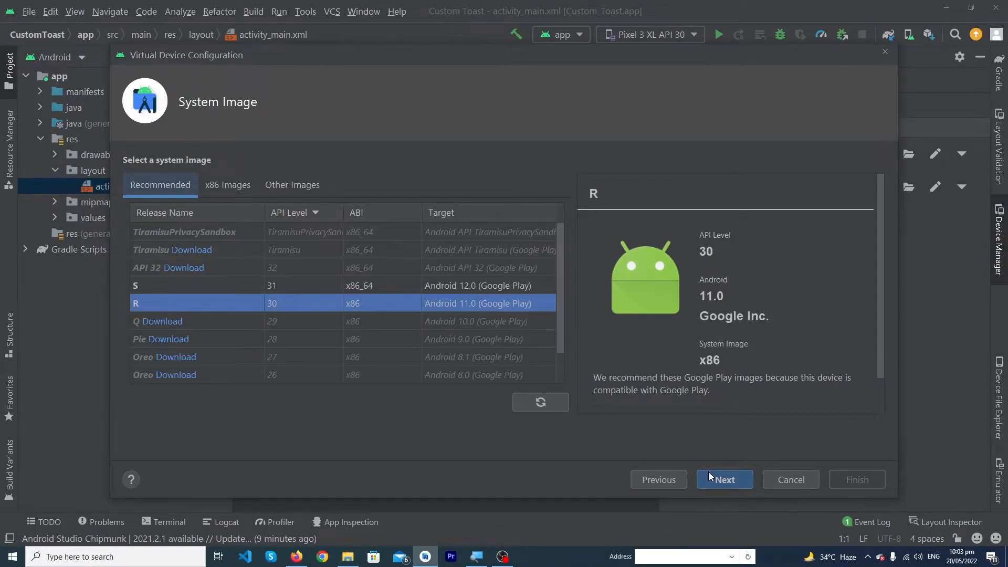
pyautogui.click(724, 479)
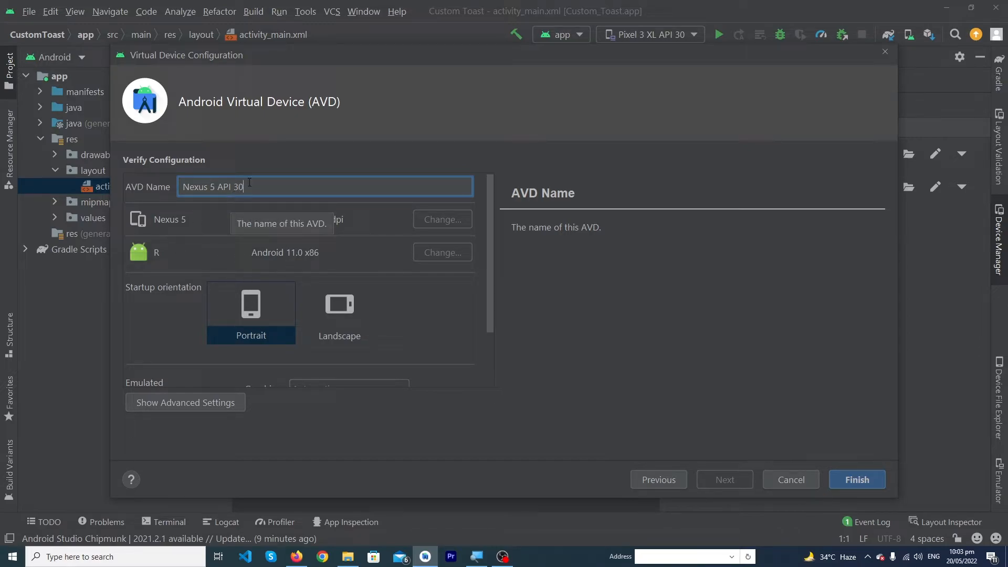
pyautogui.scroll(-3)
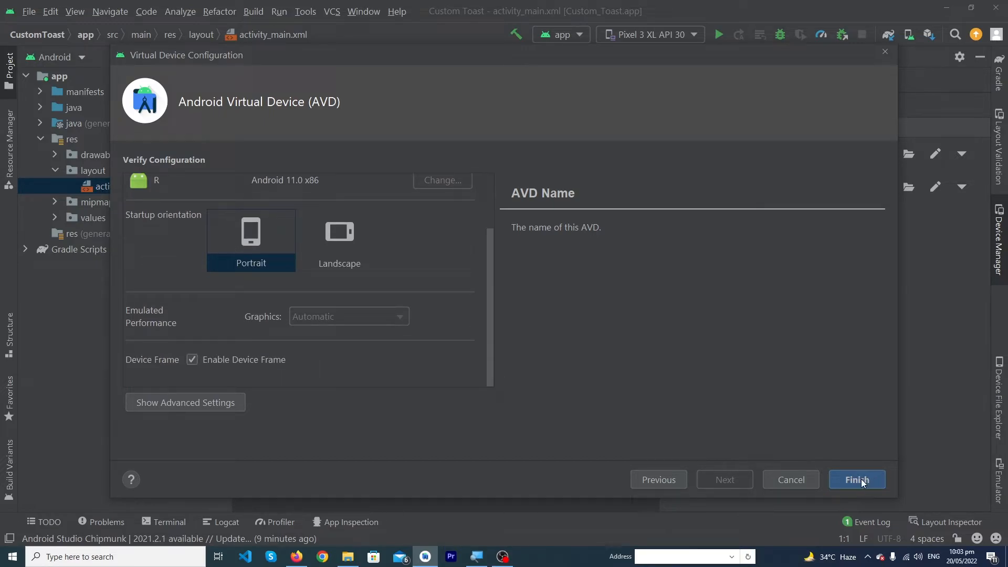
pyautogui.click(856, 479)
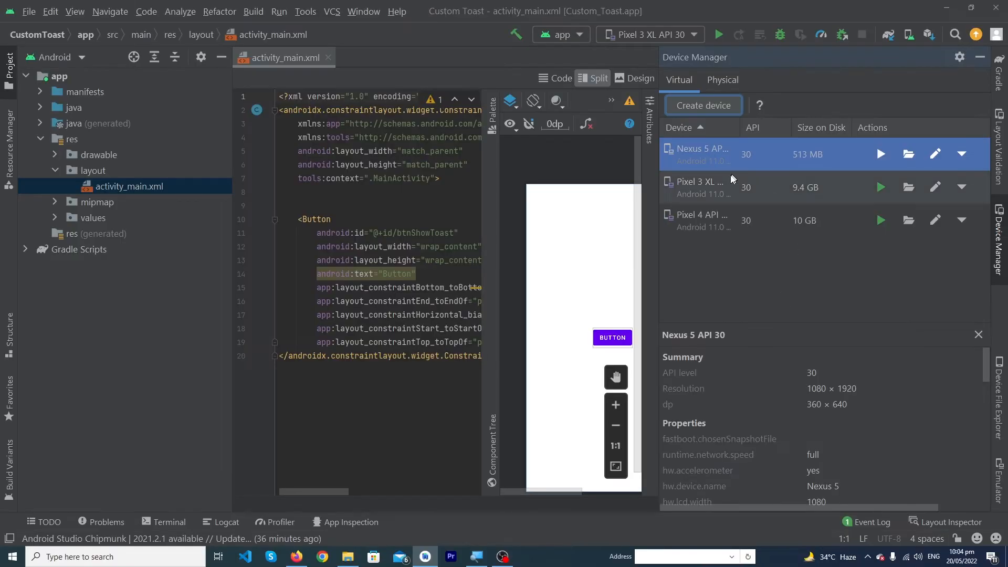
pyautogui.moveTo(785, 176)
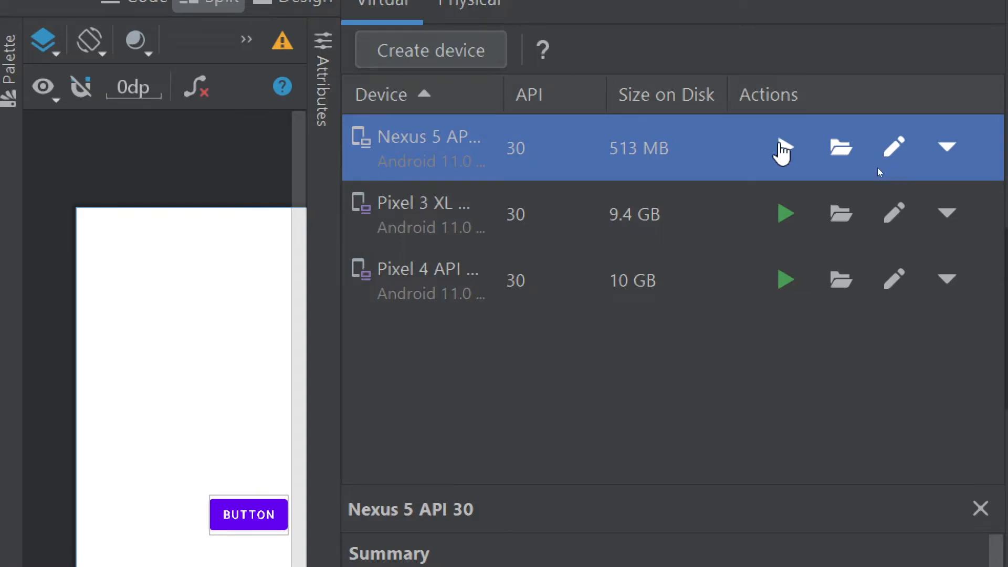
# - Launch the Nexus 5 API 30 device from the Device Manager actions column
pyautogui.click(784, 148)
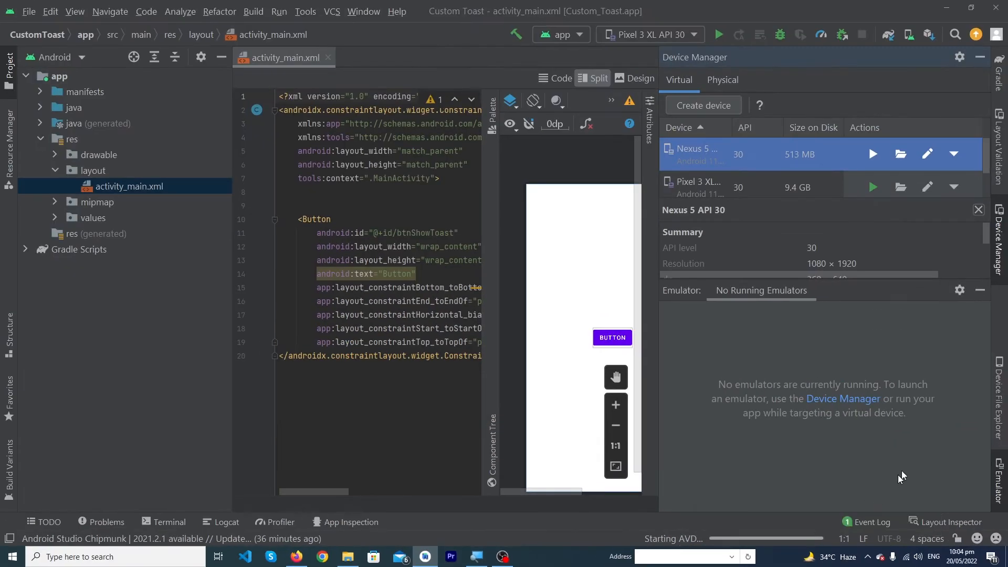
pyautogui.click(872, 154)
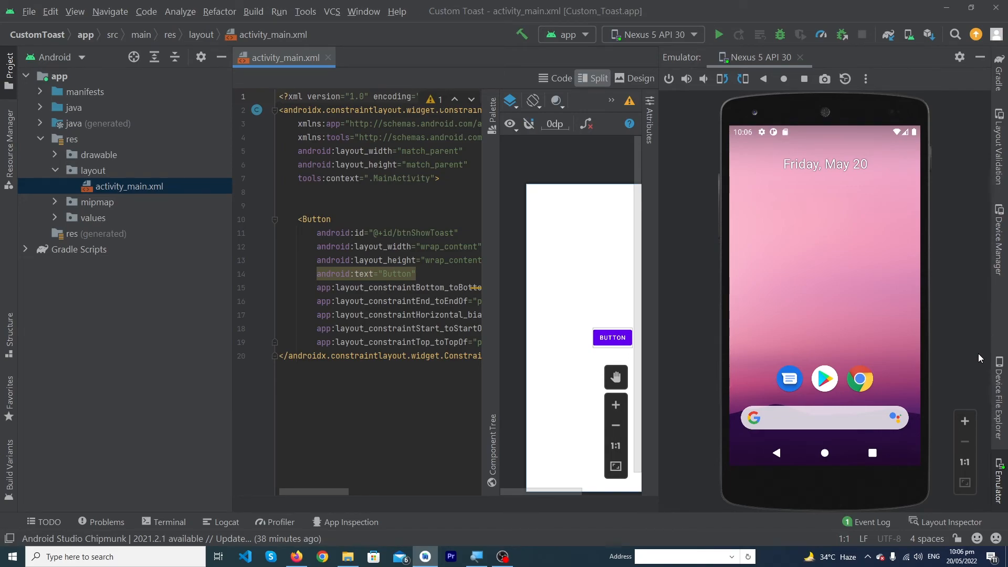
# - Let the Nexus 5 API 30 emulator finish booting to its Android home screen
pyautogui.click(277, 97)
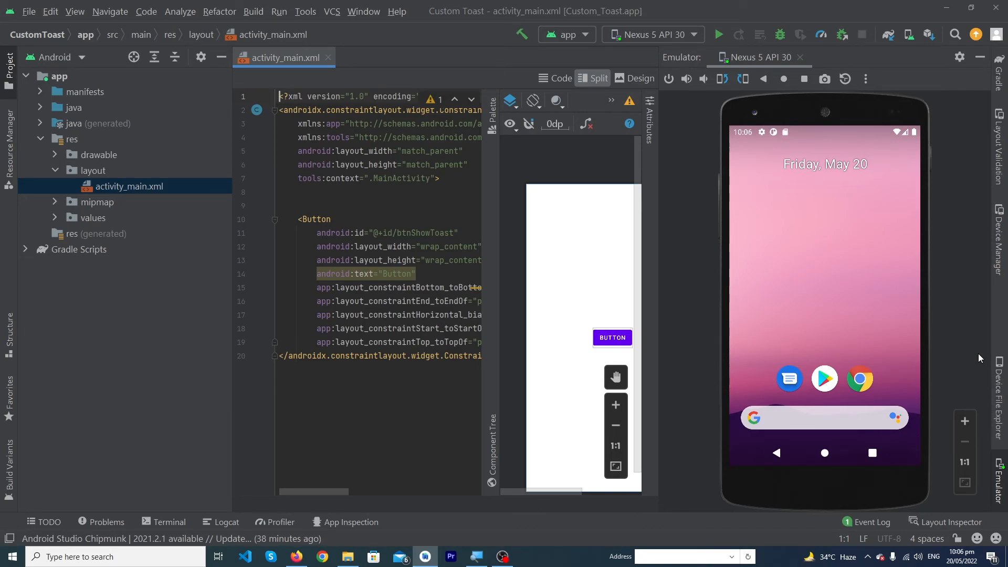